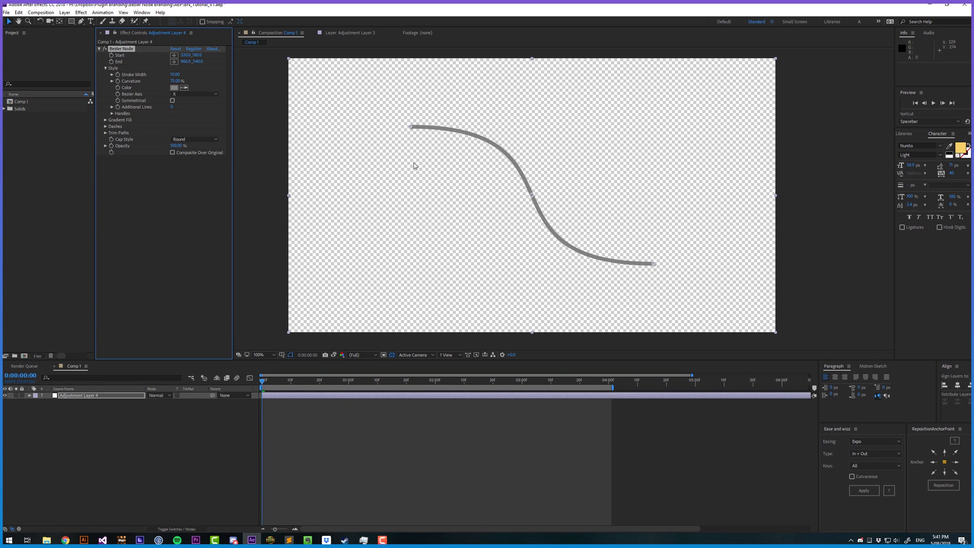
mouse_move(438, 155)
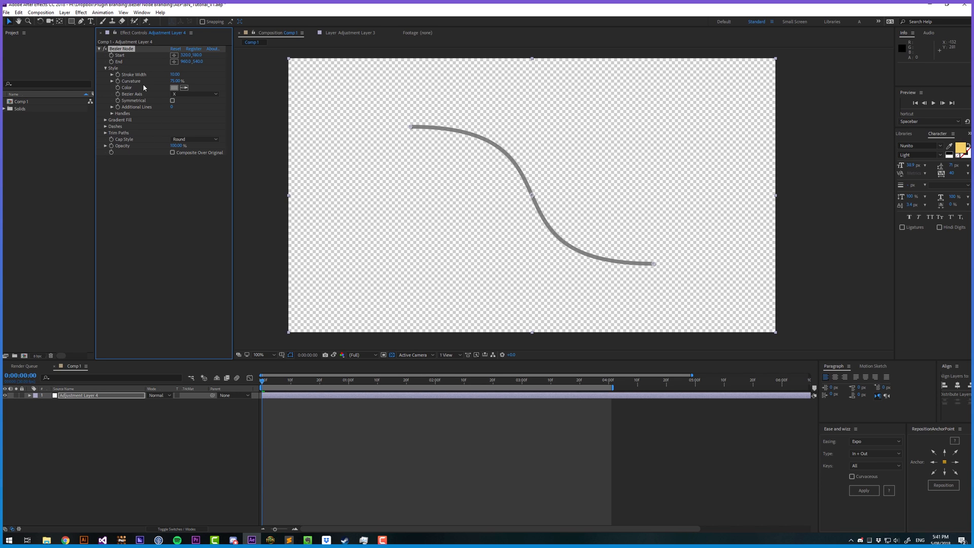
mouse_move(135, 132)
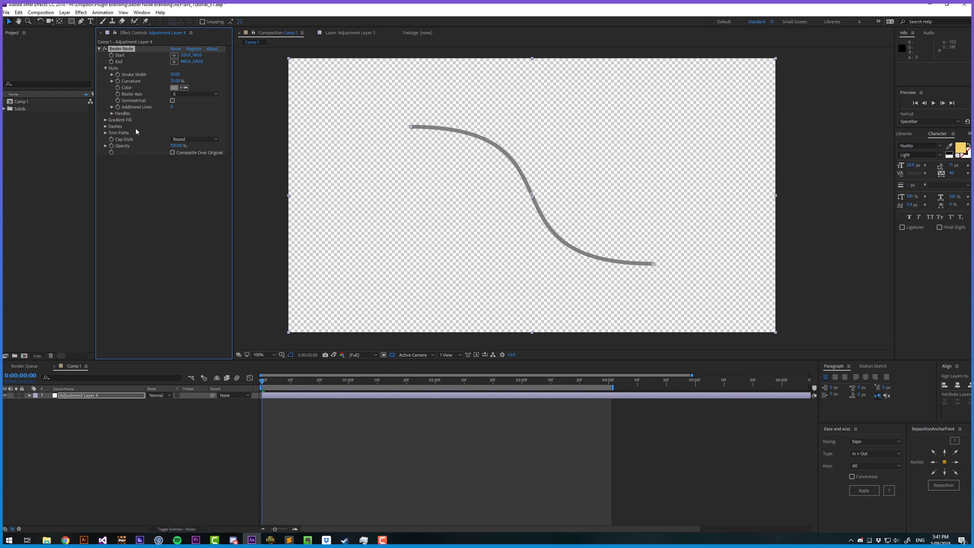
Step: Enable Trim Paths and raise Additional Lines so four strands branch from one start, then preview
click(106, 133)
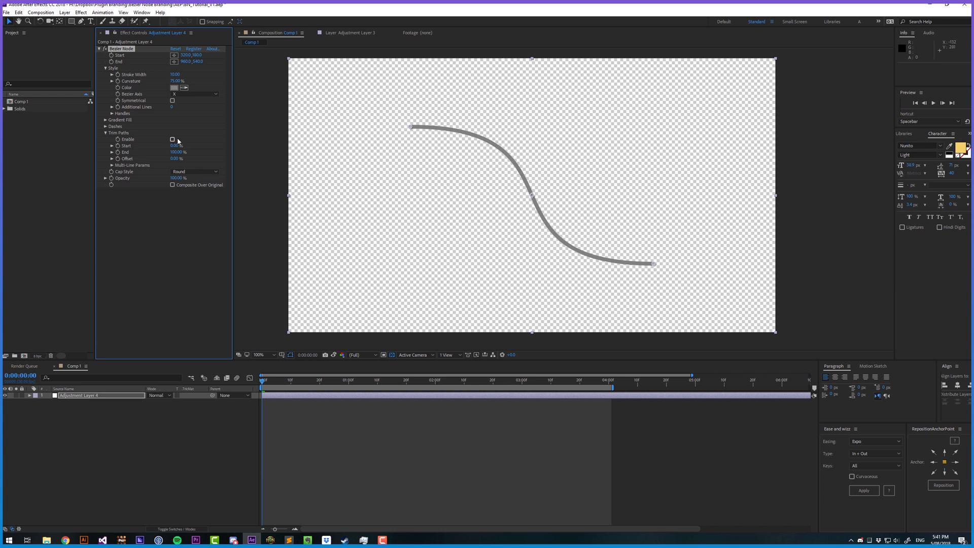
click(173, 139)
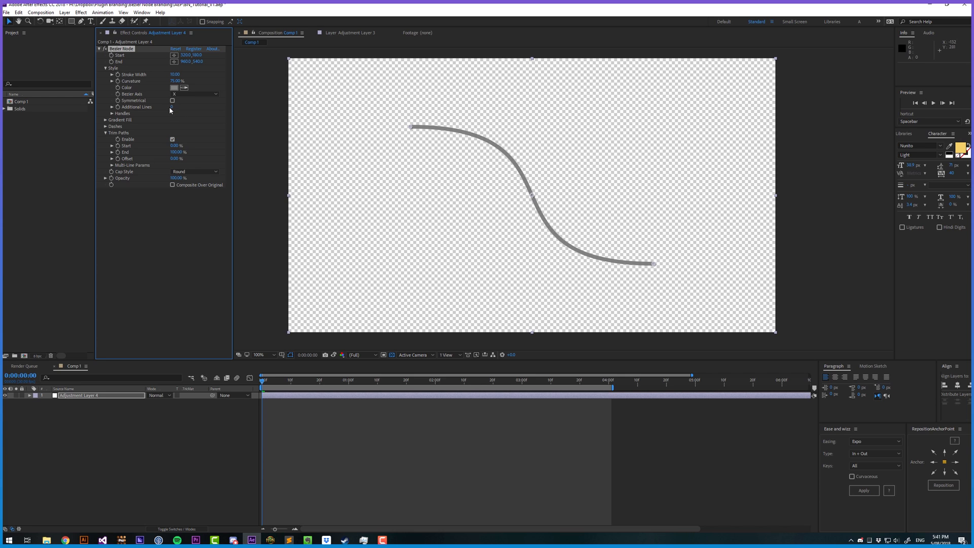
click(171, 106)
text(3)
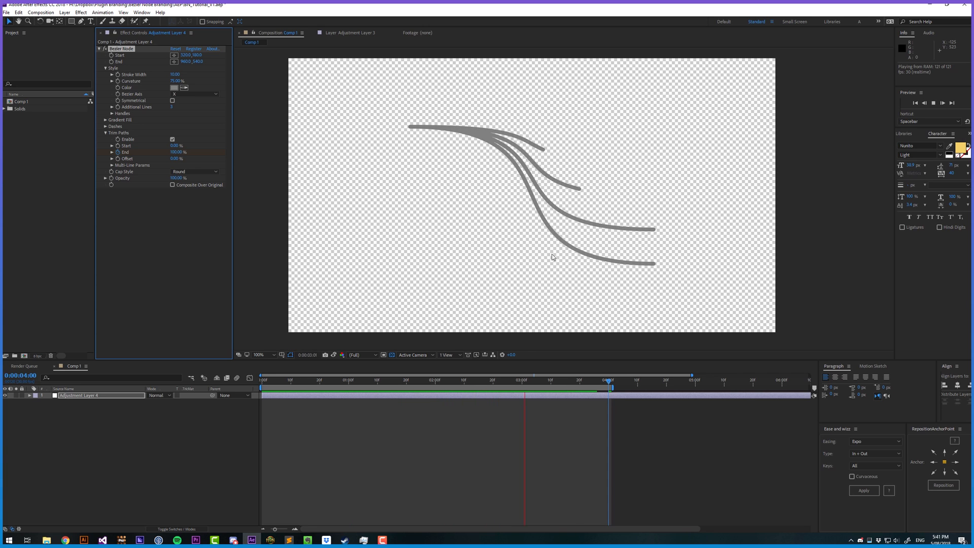
click(348, 380)
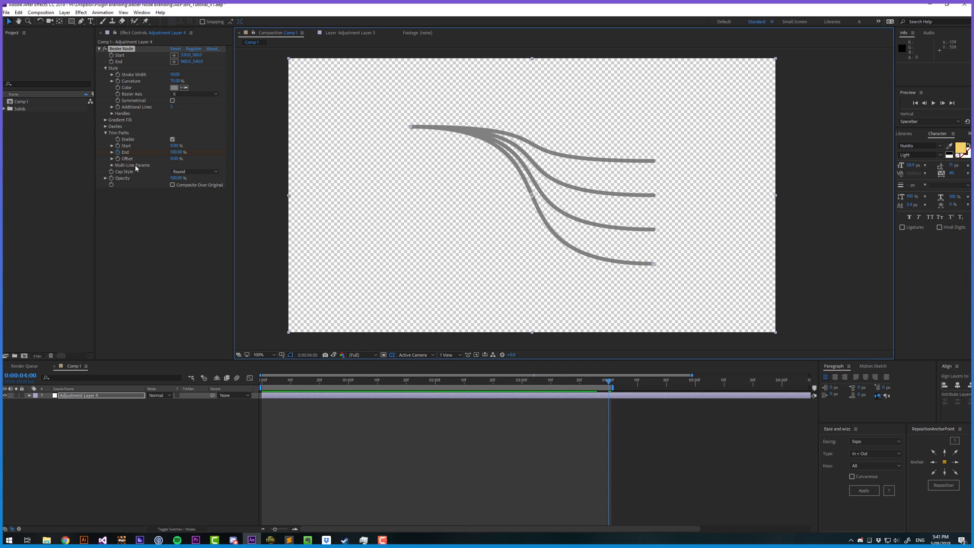
Step: Set Multi-line Stagger to 100% so the four strands draw on one after another, then preview
click(106, 164)
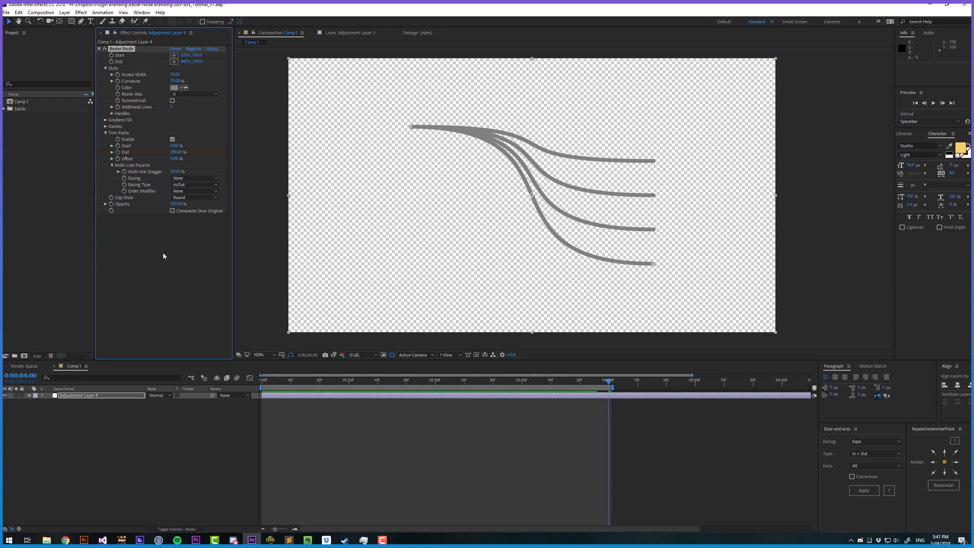
click(464, 378)
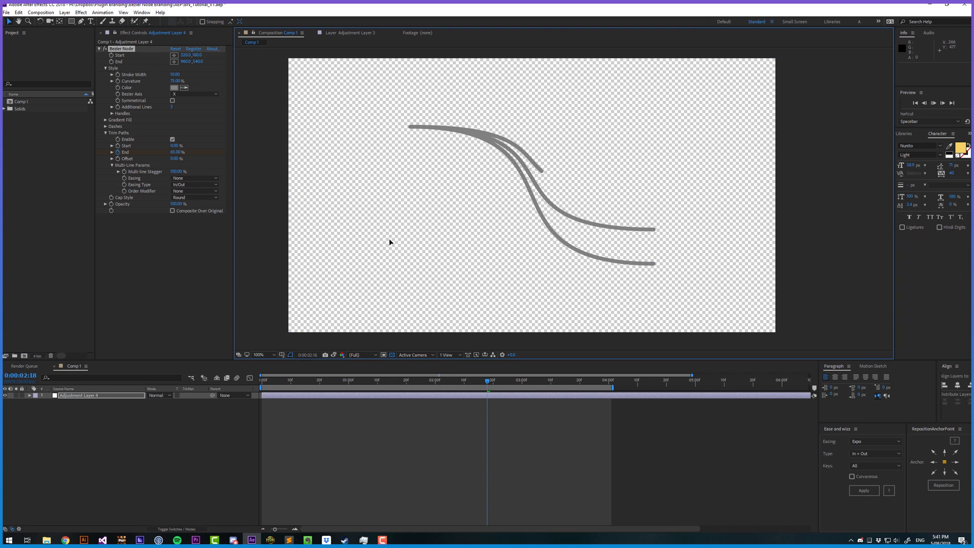
key(space)
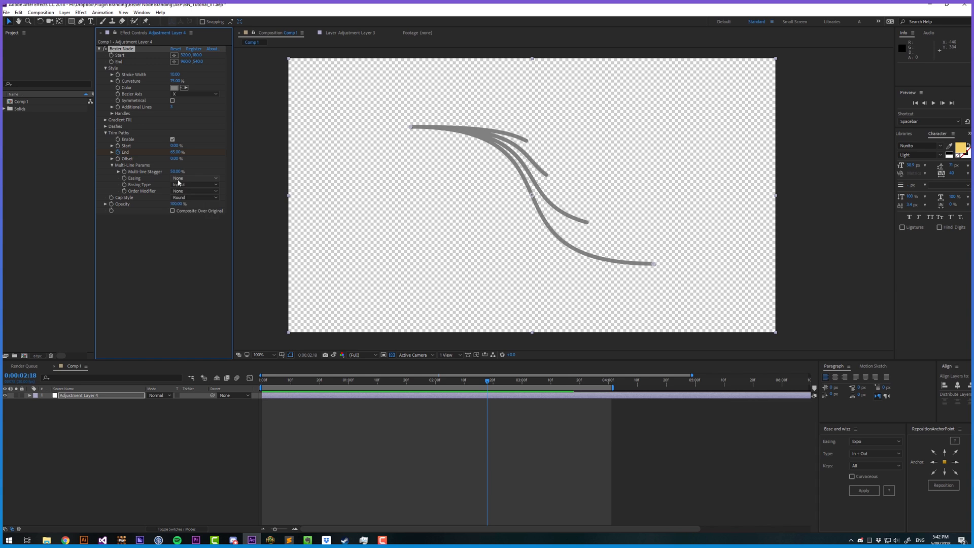
click(195, 178)
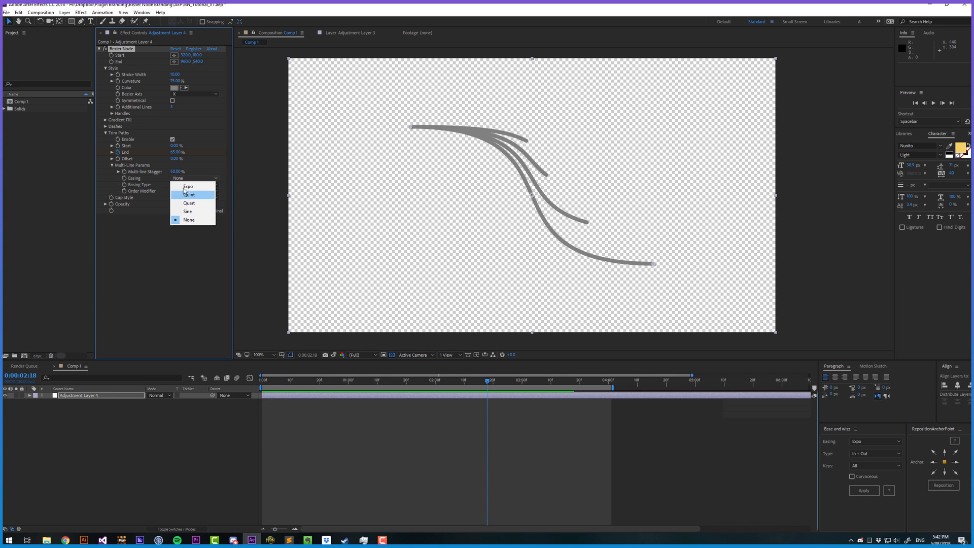
mouse_move(189, 195)
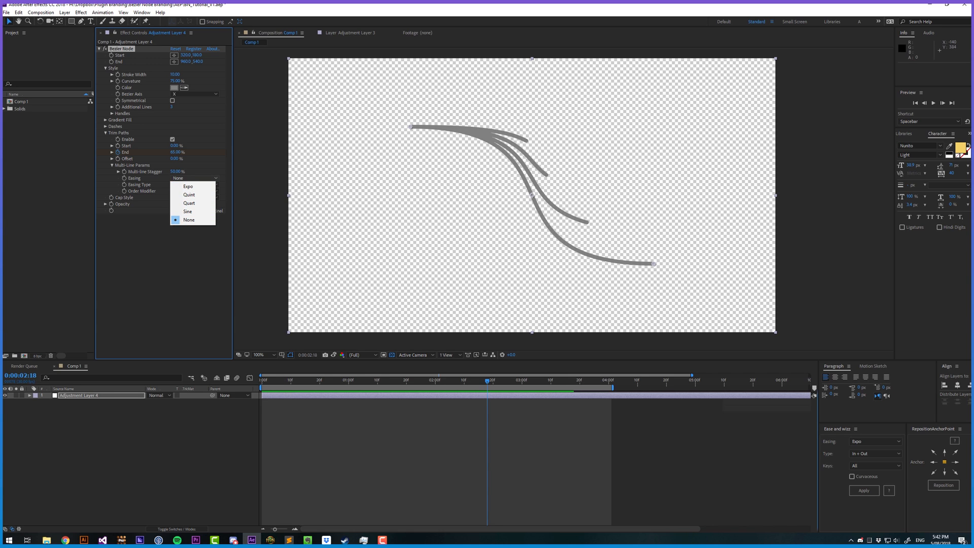
mouse_move(192, 187)
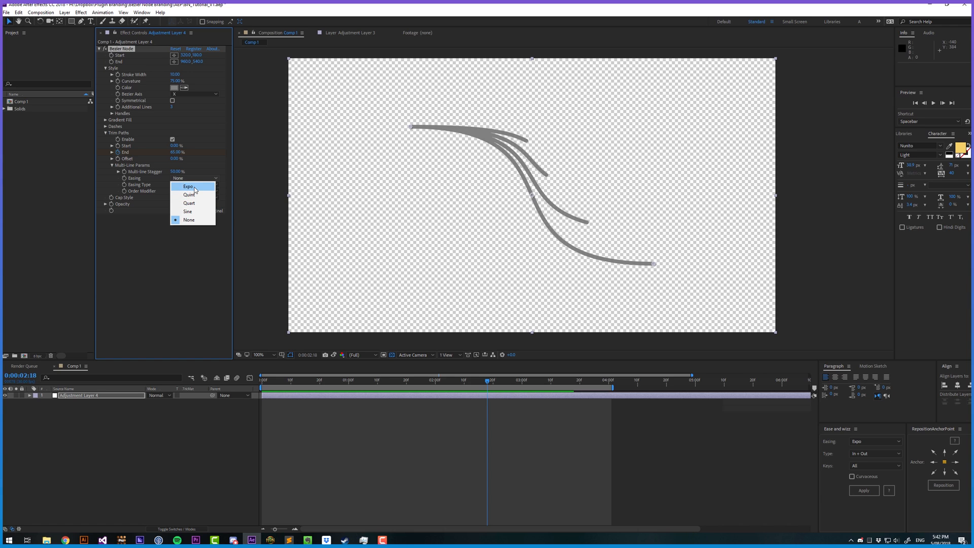
mouse_move(190, 219)
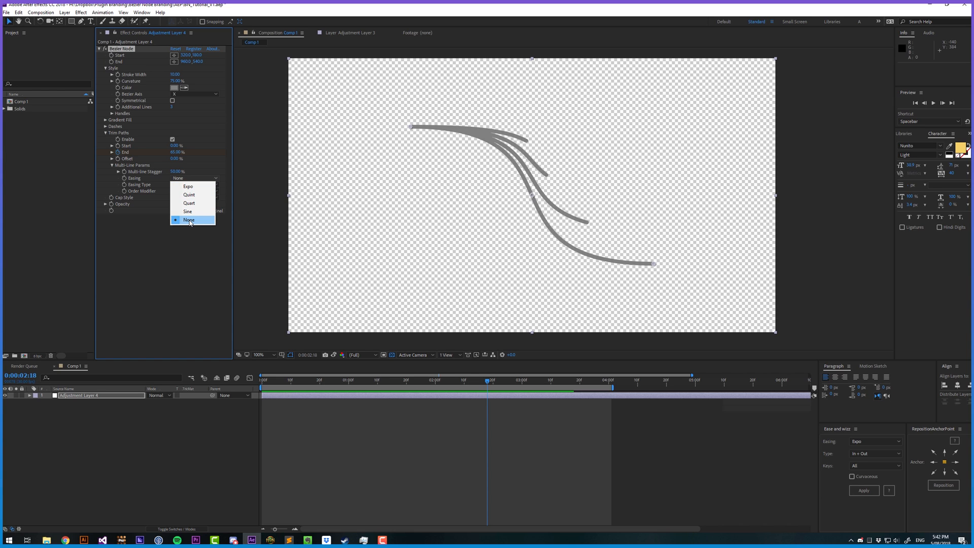
mouse_move(188, 195)
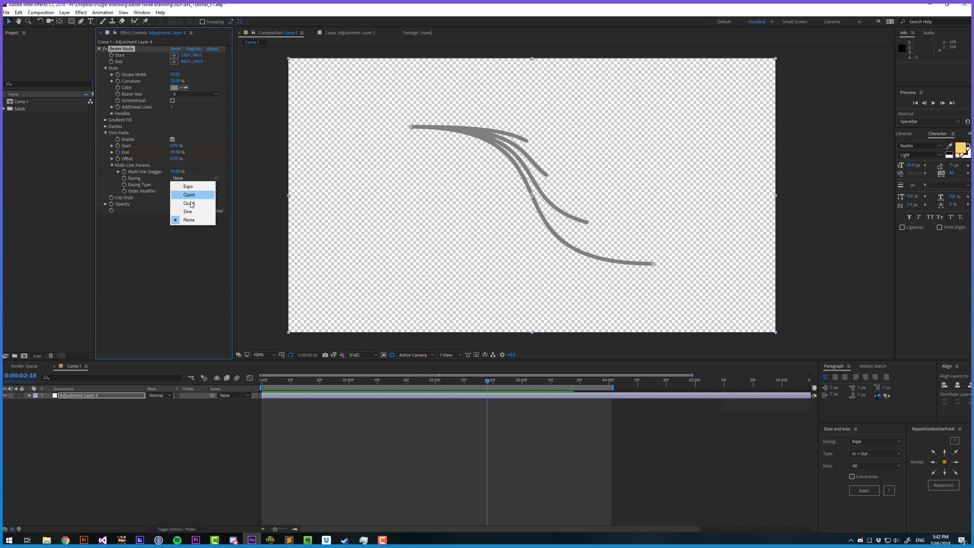
mouse_move(189, 203)
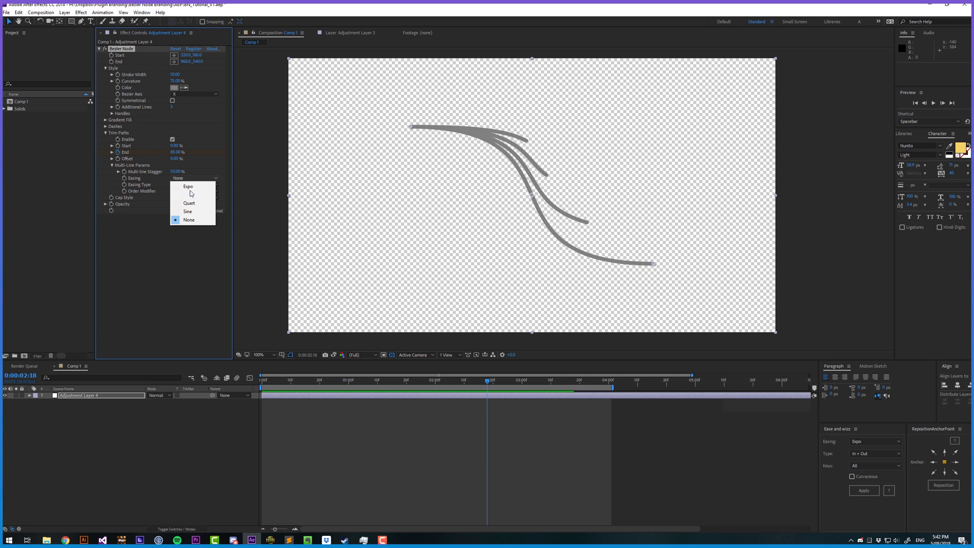
click(189, 219)
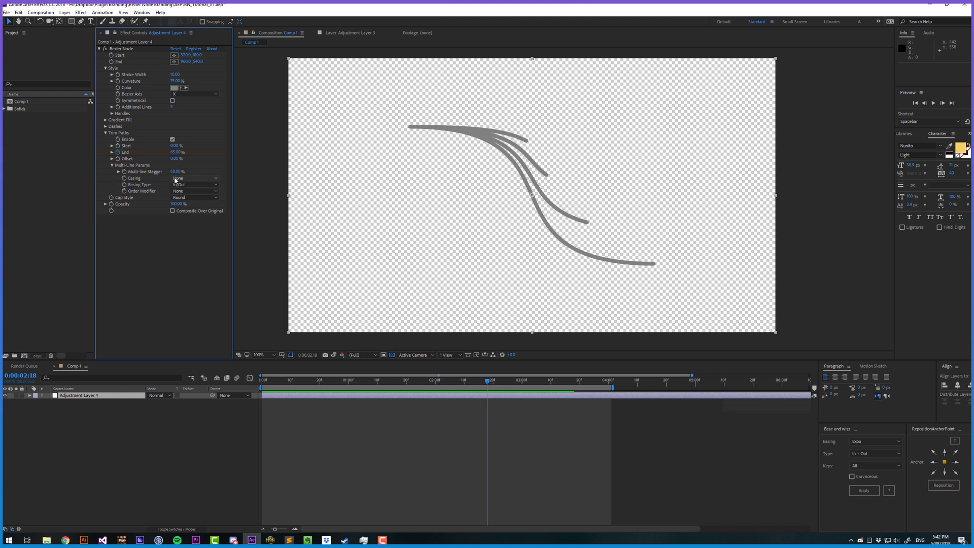
Step: Reveal the End keyframes, apply Ease and Wizz inOutExpo, then remove the expression from the stopwatch
click(48, 395)
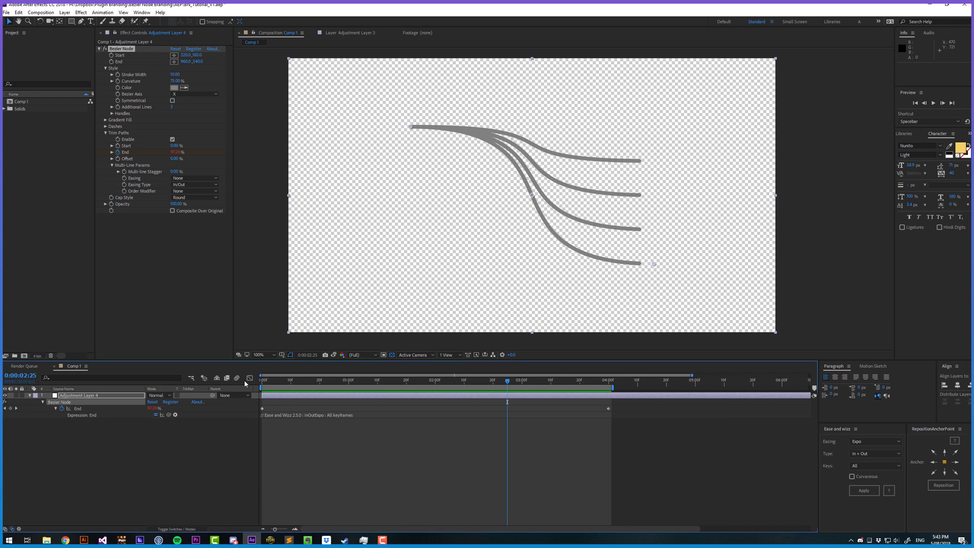
click(250, 378)
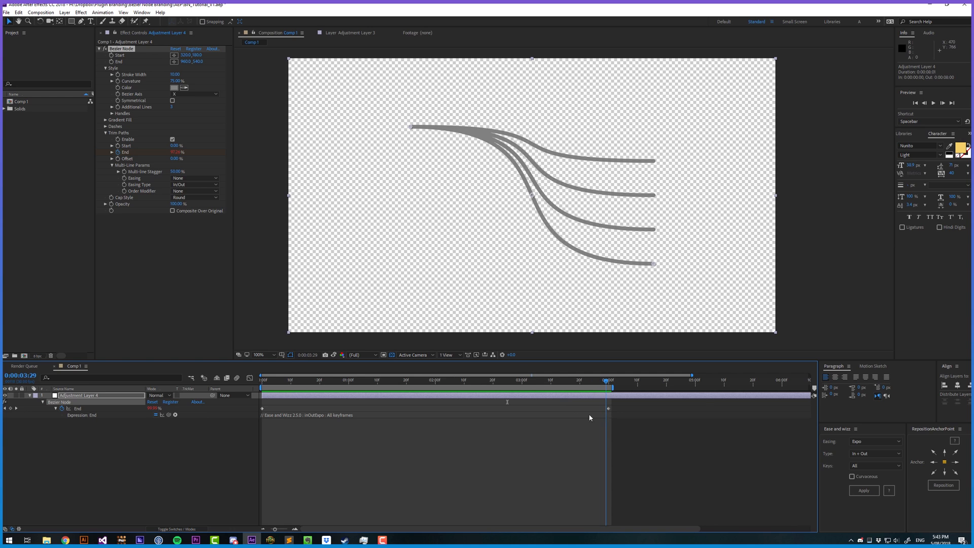
click(372, 380)
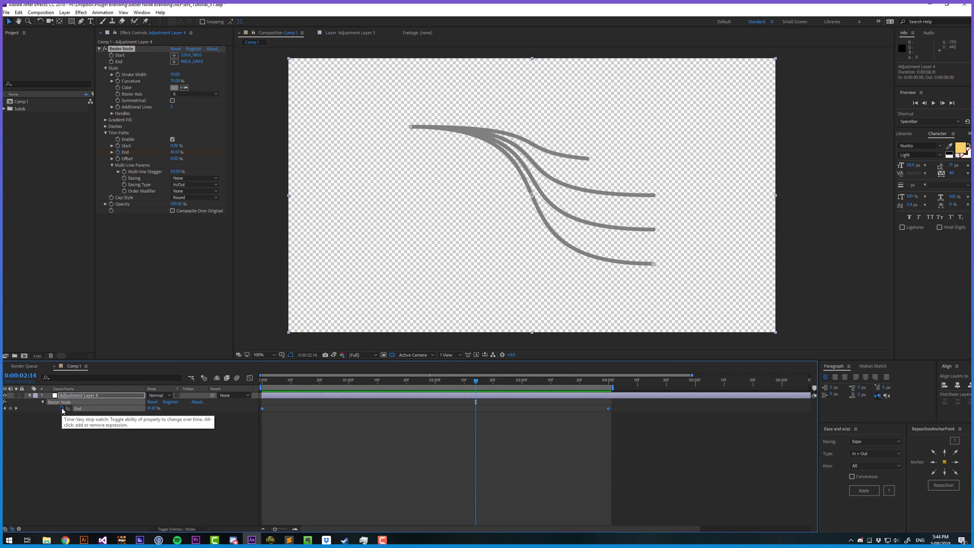
Step: Set the stagger Easing to Expo, then switch it to Quart
click(195, 178)
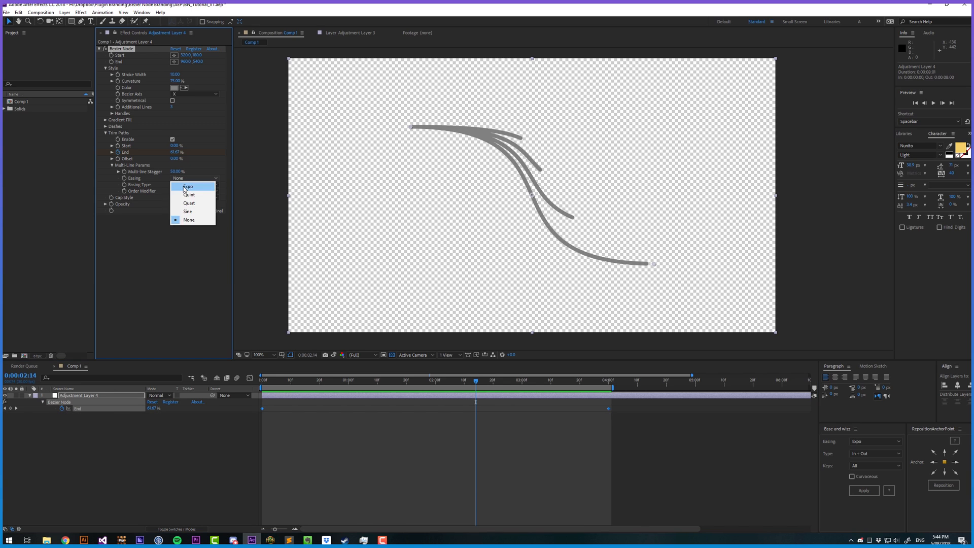
click(188, 186)
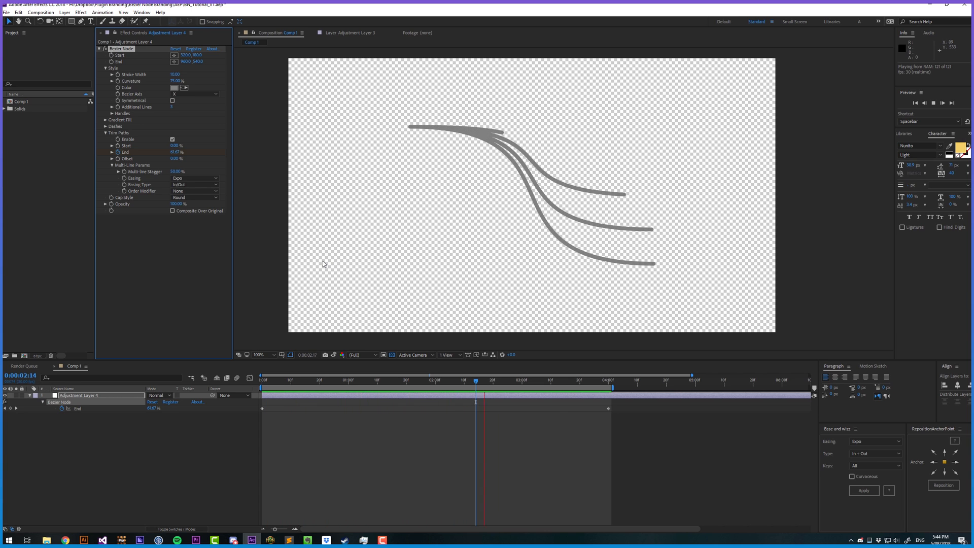
click(196, 178)
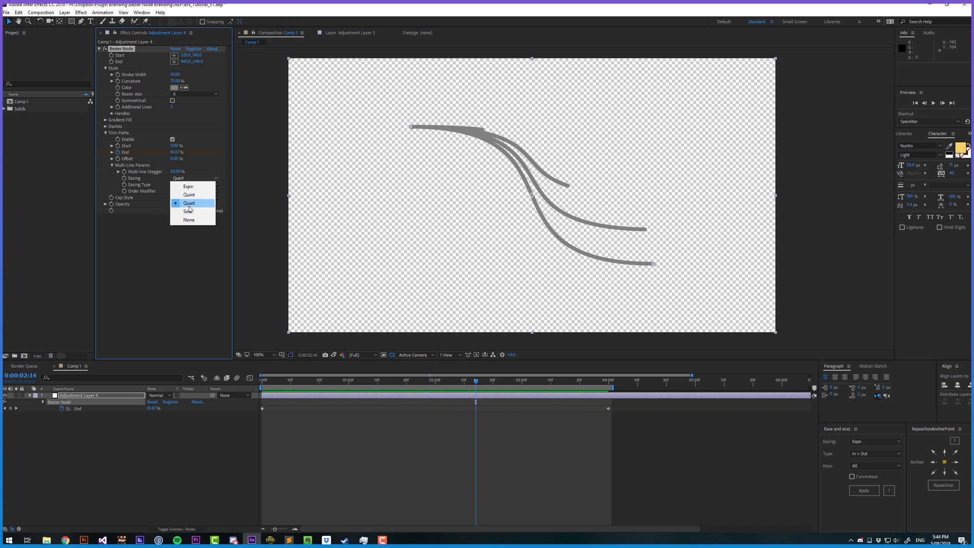
click(189, 203)
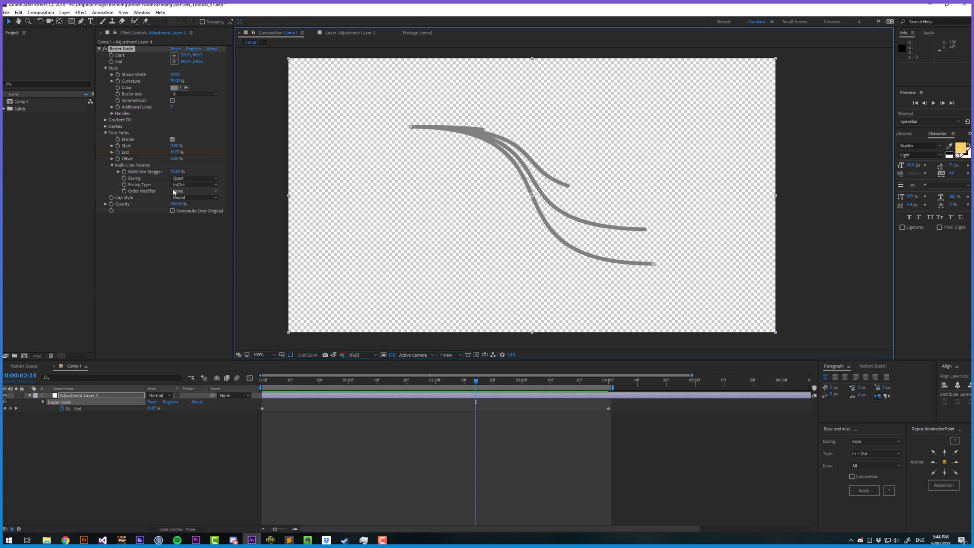
Step: Try Order Modifier Reverse and Random, then return it to None
click(194, 191)
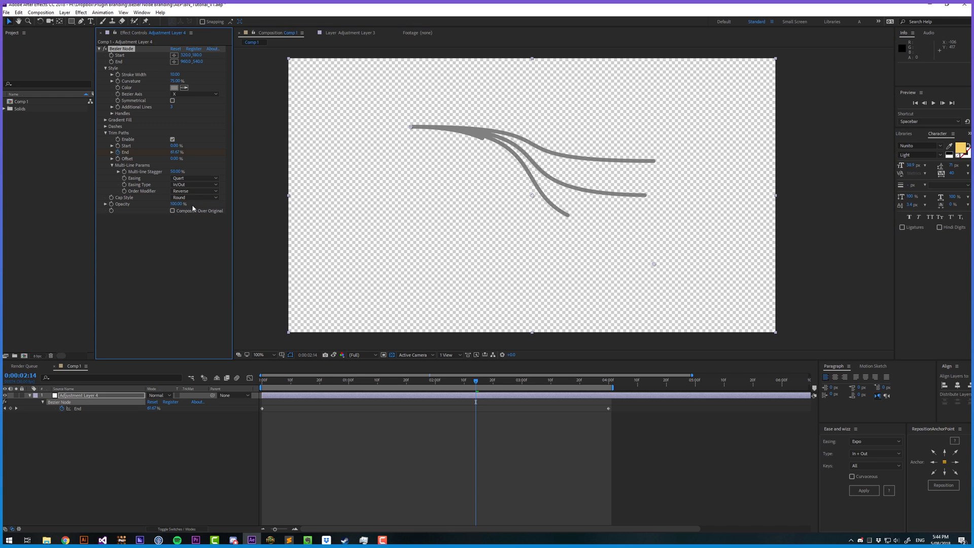
click(195, 190)
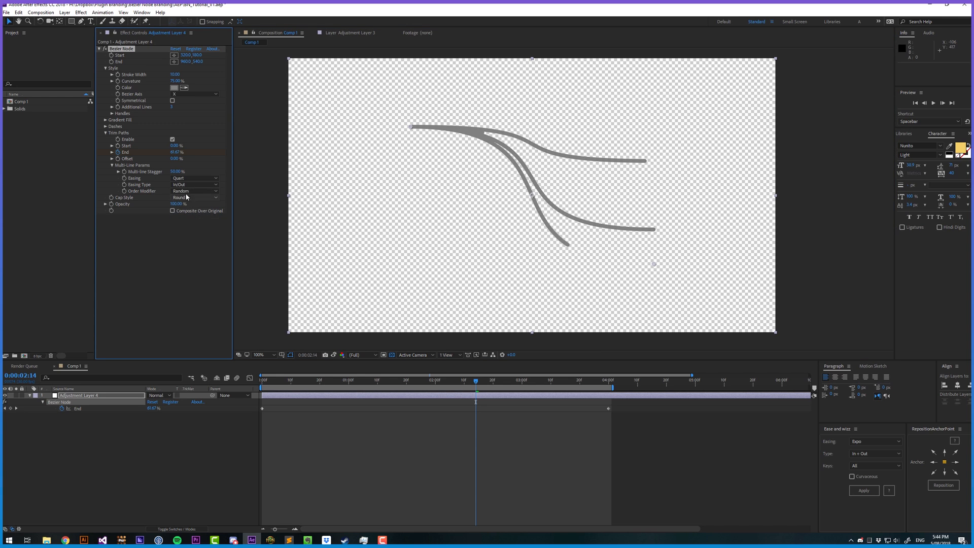
click(195, 191)
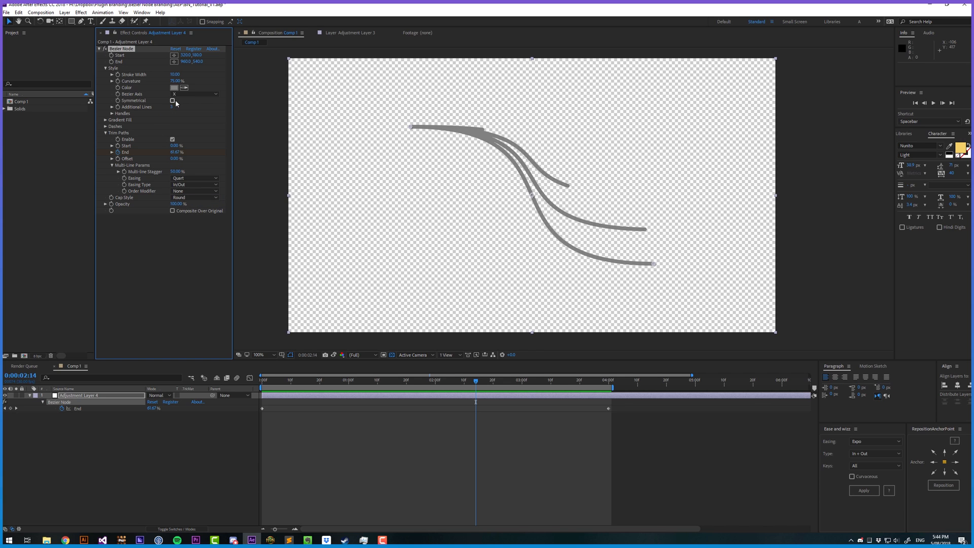
Step: Check Symmetrical to fan the strands, toggling Inherit Symmetry on and back off
click(173, 101)
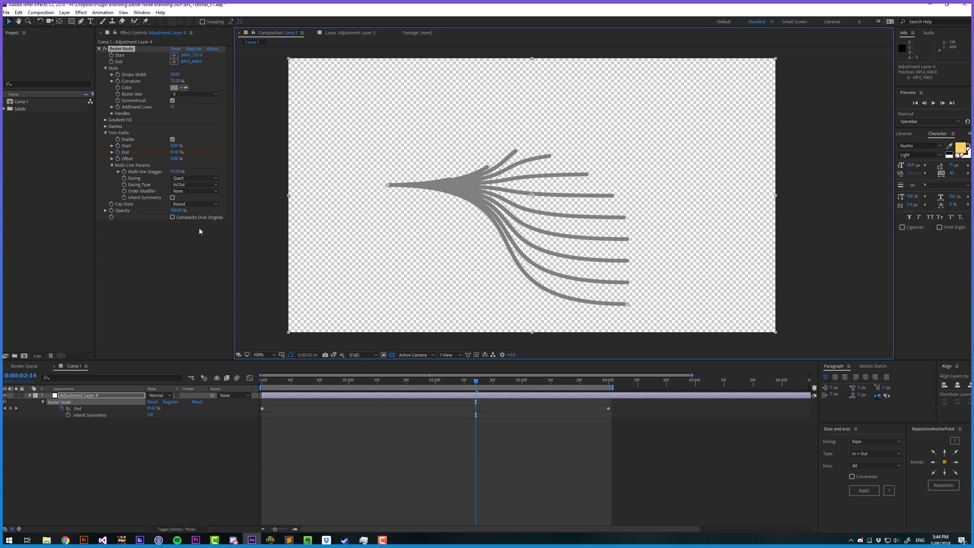
click(173, 197)
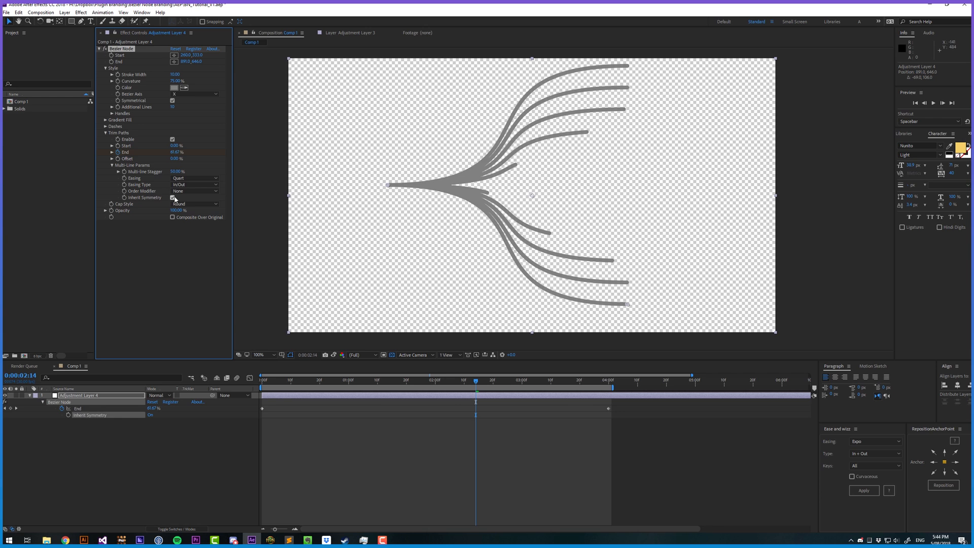
click(325, 379)
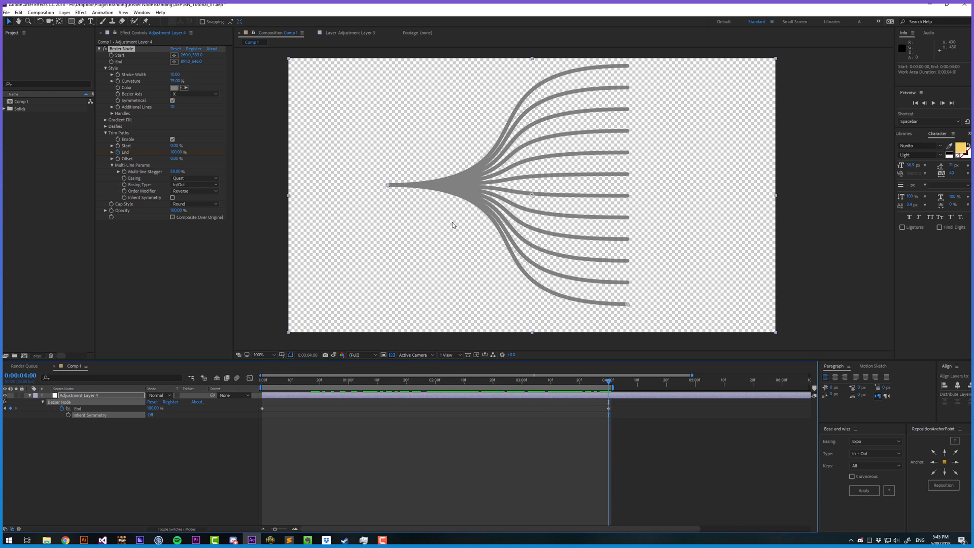
mouse_move(456, 224)
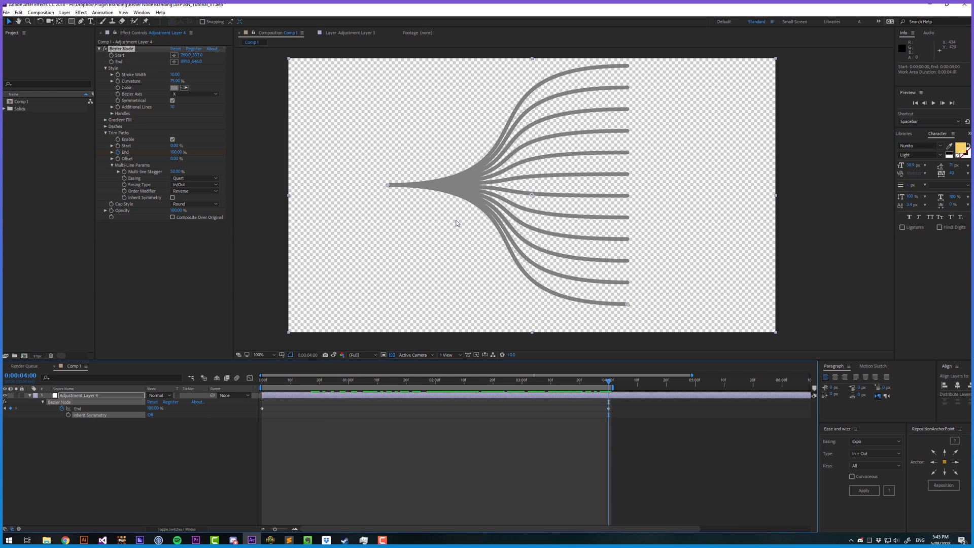
mouse_move(642, 294)
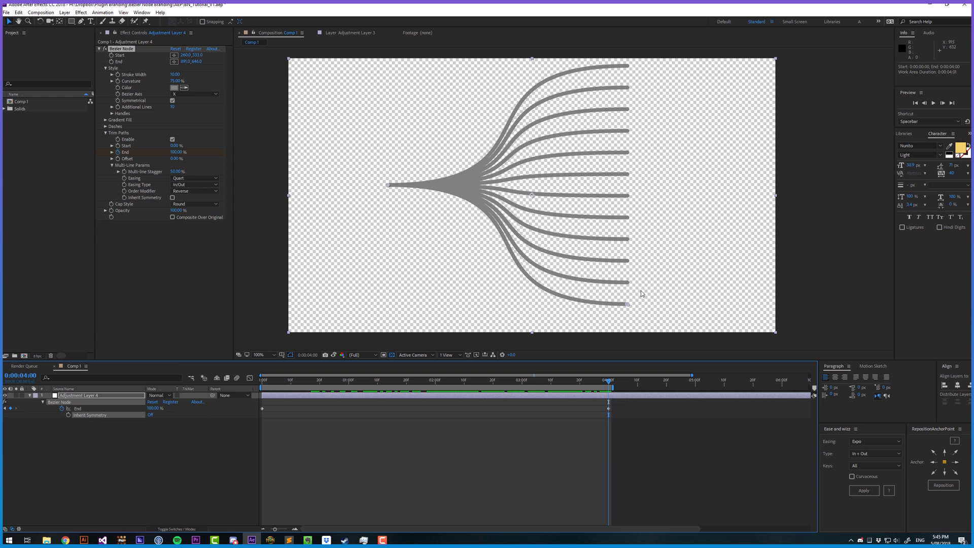
mouse_move(619, 90)
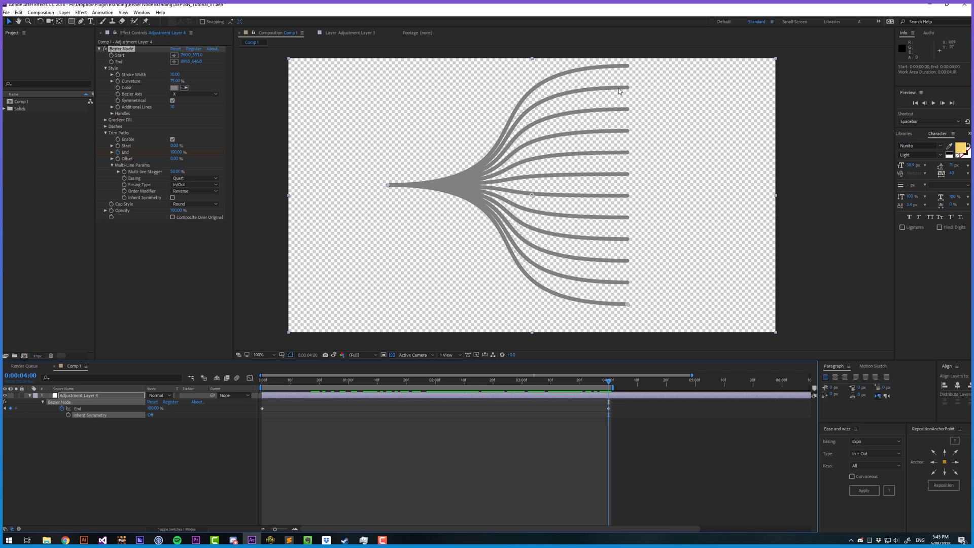
mouse_move(633, 298)
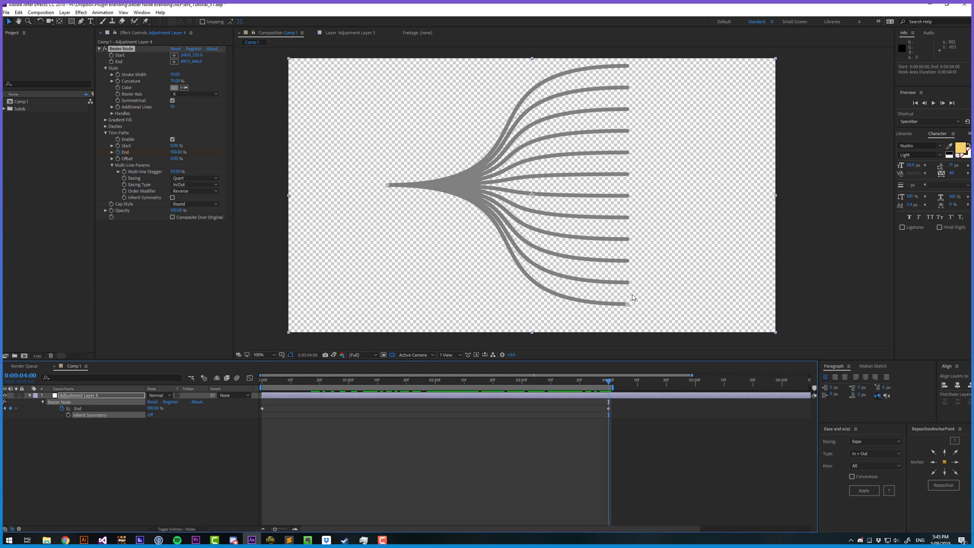
mouse_move(301, 219)
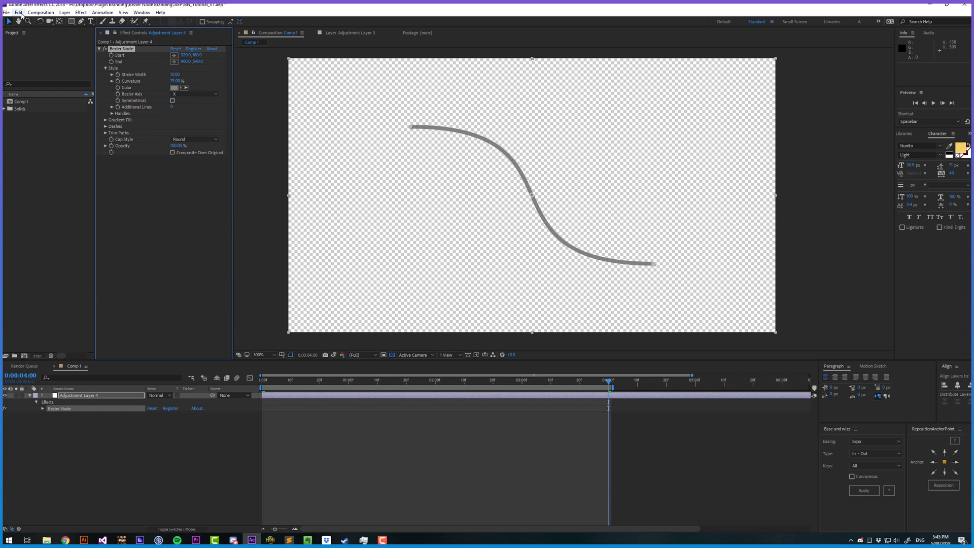
Step: Duplicate the curve layer and expand the copy's trim path settings for its lower End point
click(18, 13)
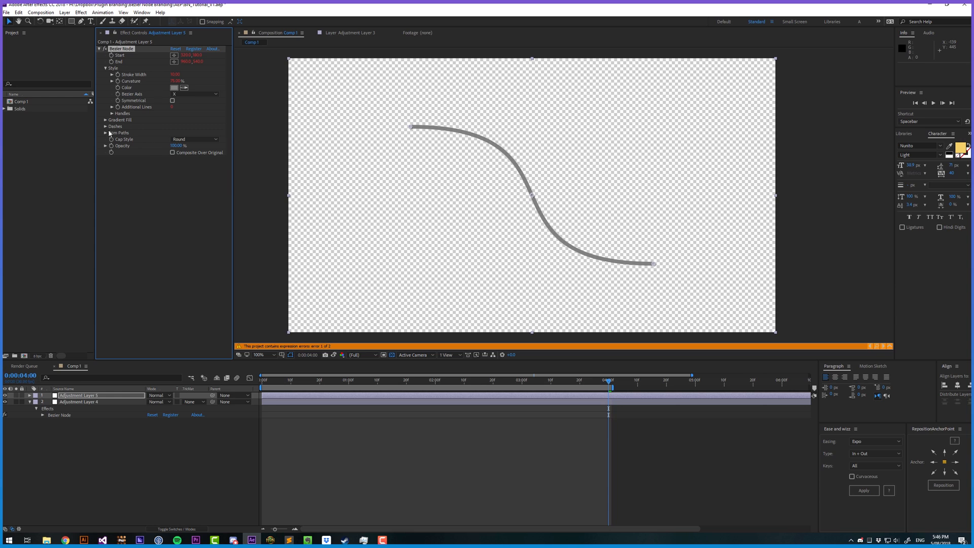
click(106, 132)
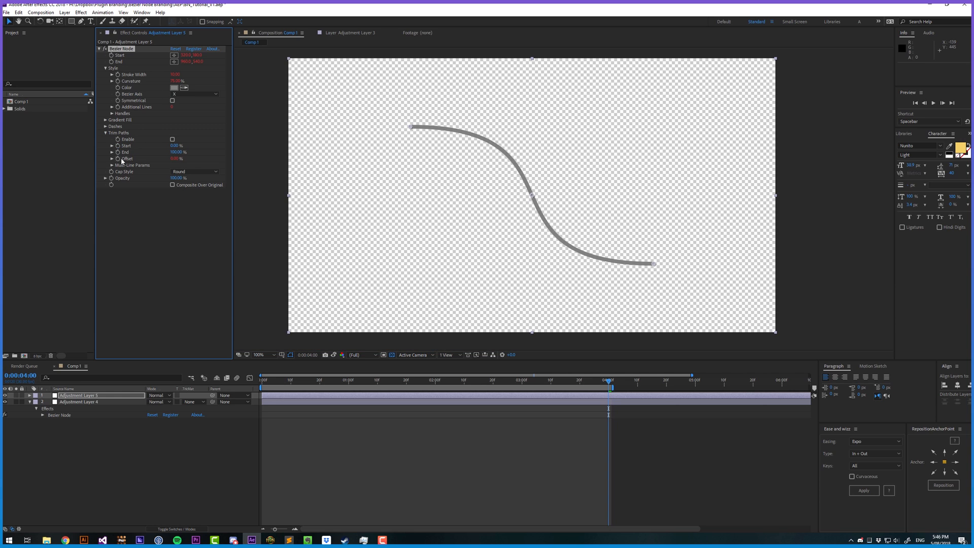
mouse_move(134, 169)
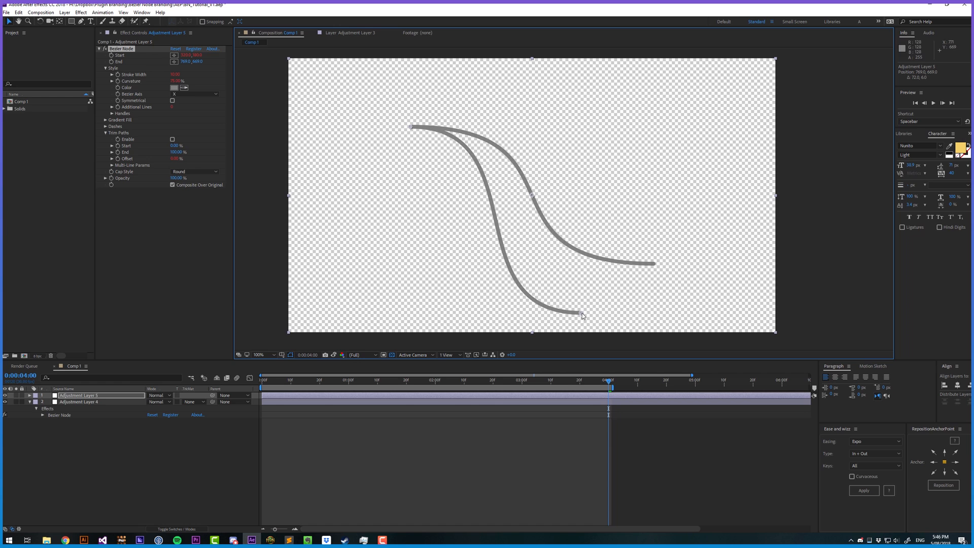
Step: On the original layer, reduce Curvature and increase Stroke Width to thicken the strands
click(79, 402)
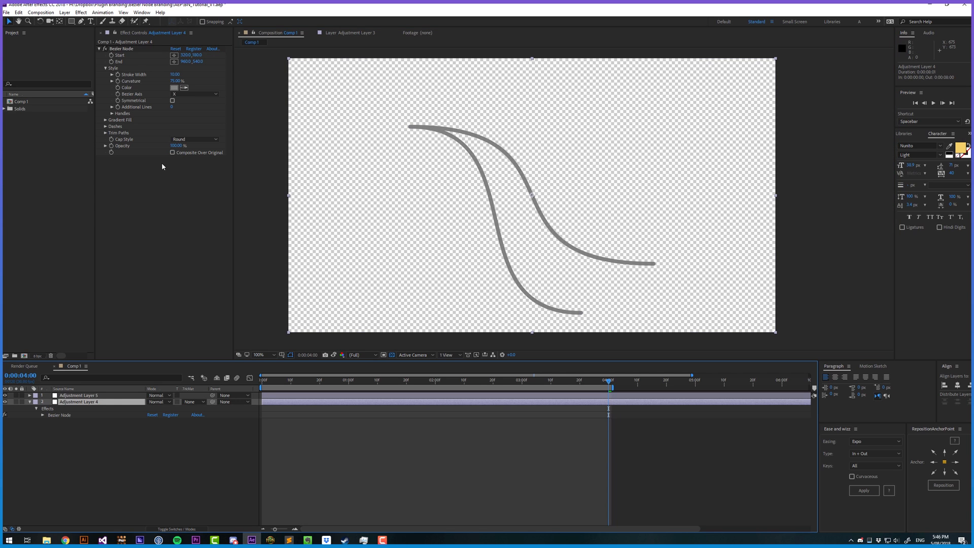
drag(176, 81, 162, 82)
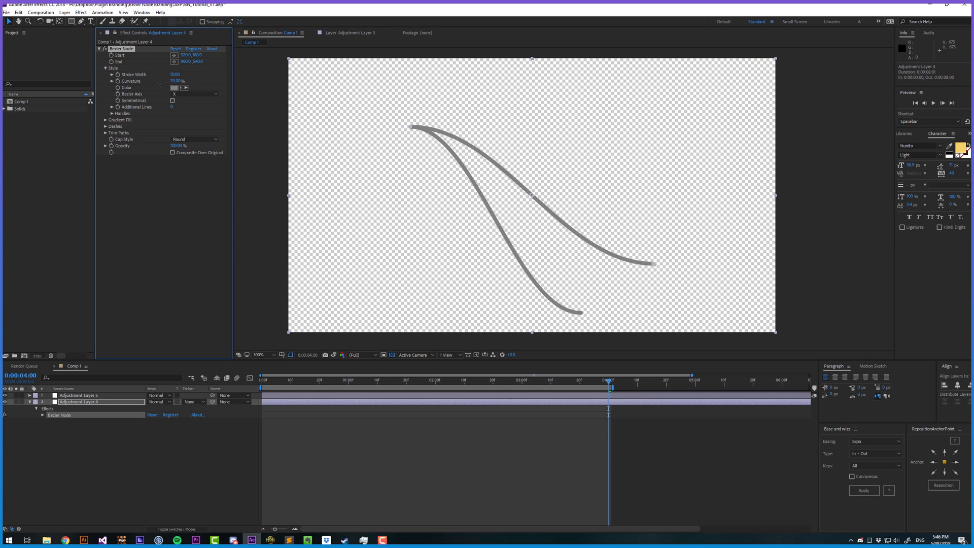
drag(176, 81, 193, 82)
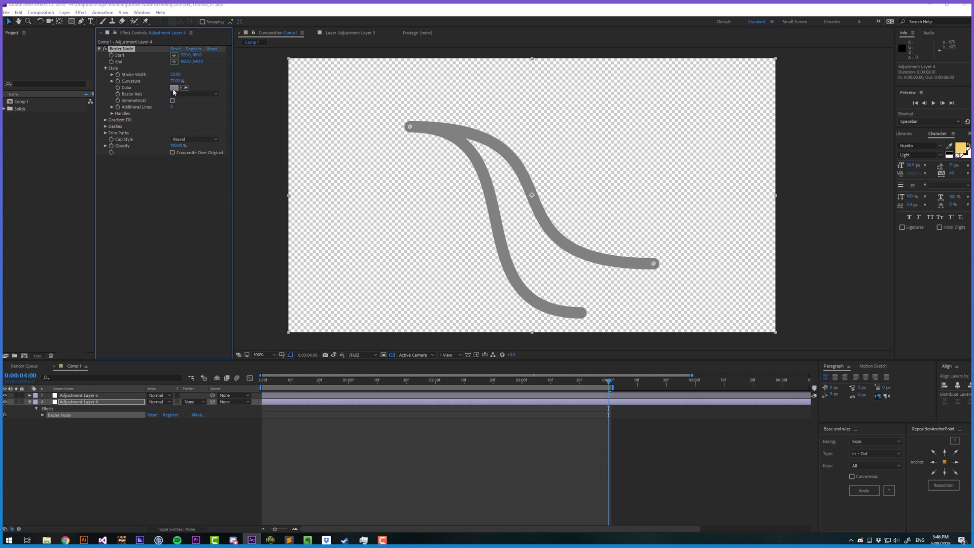
Step: Set the Bezier Node Color swatch to red for all strands
click(175, 87)
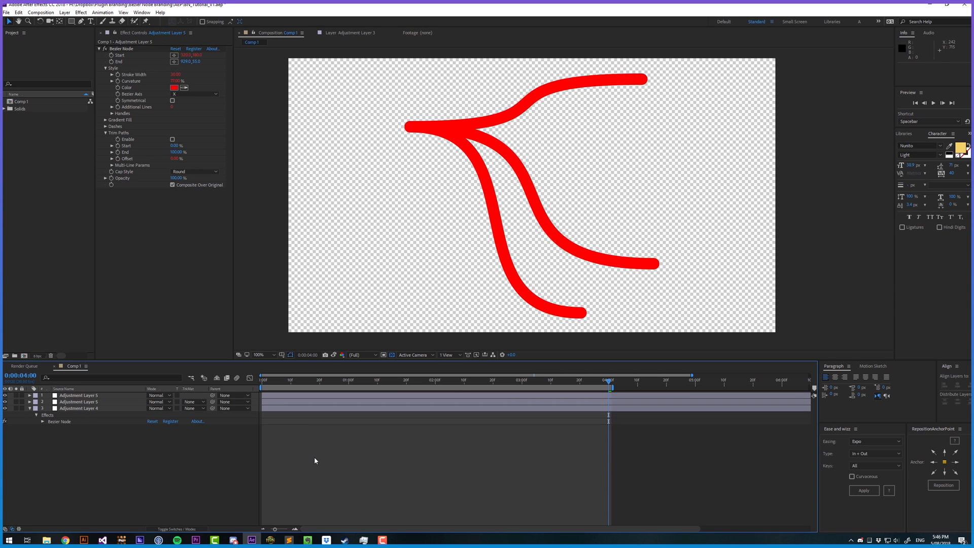
mouse_move(185, 228)
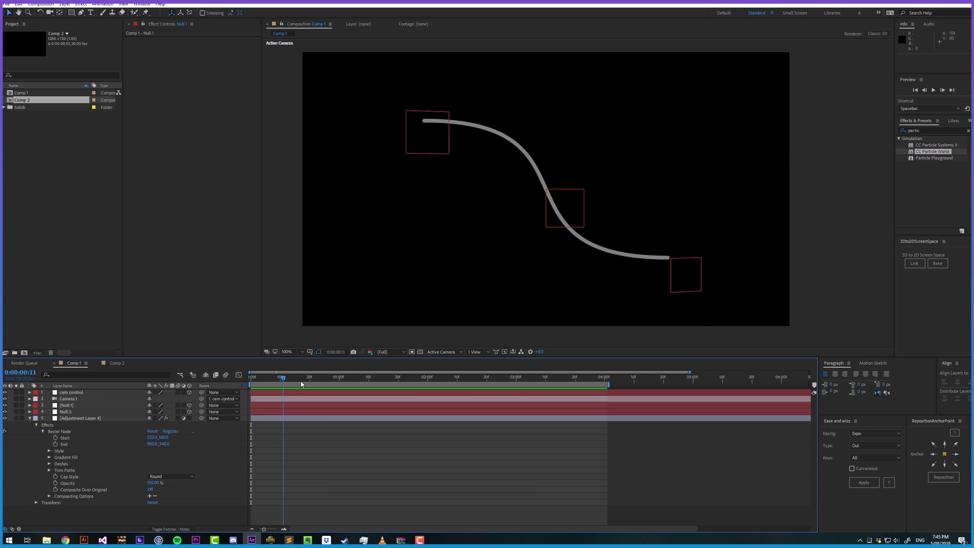
Step: Link Start to Null 2 and End to Null 1 with toComp([0,0,0]) expressions, then scrub to check tracking
click(593, 378)
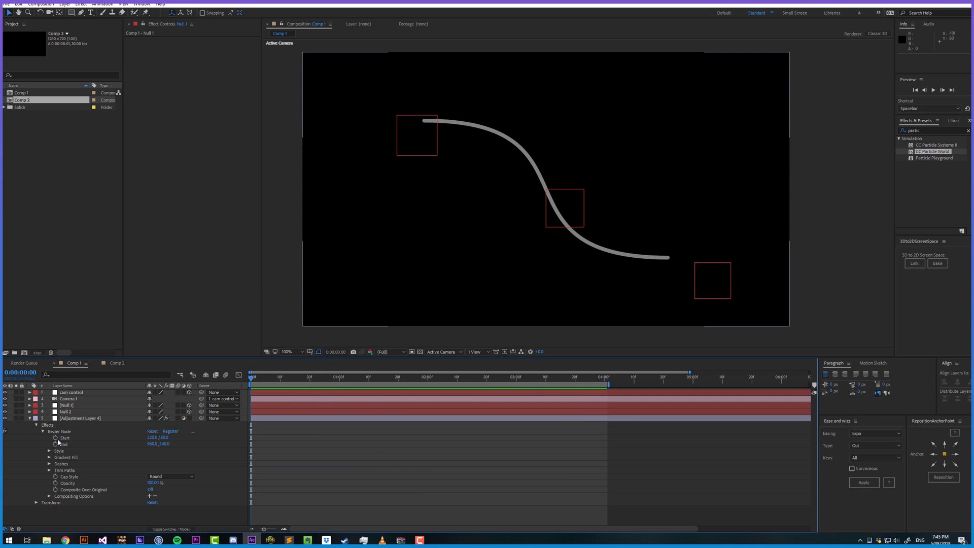
click(55, 438)
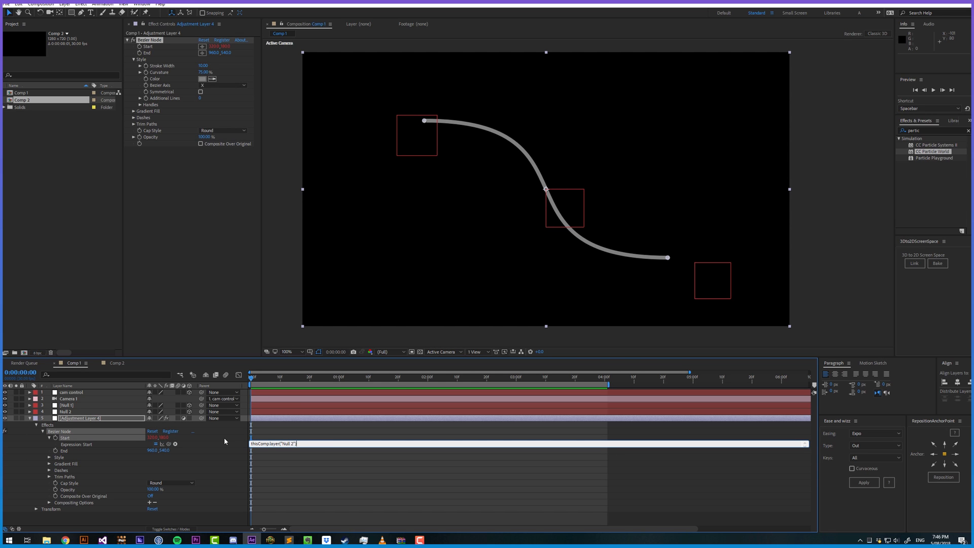
text(.toComp([0,0,0]);)
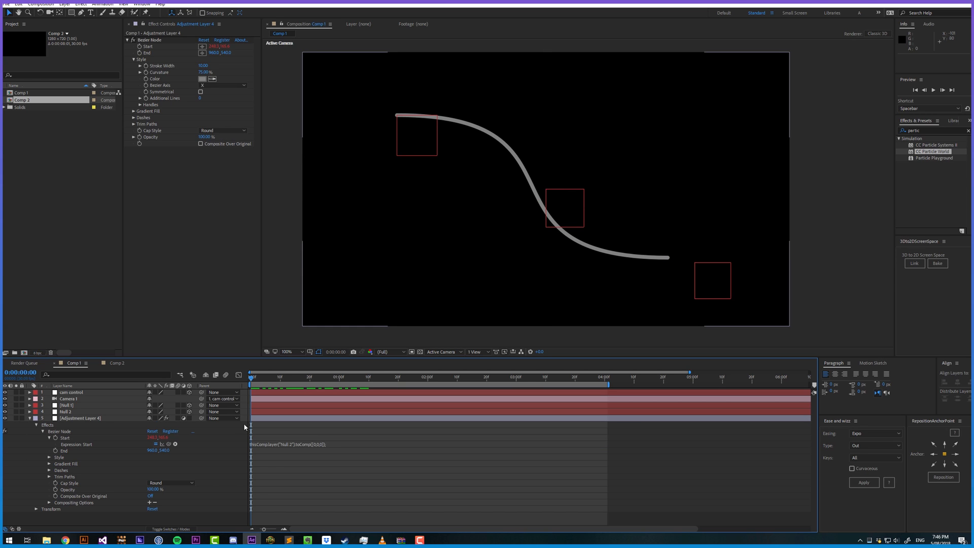
mouse_move(405, 121)
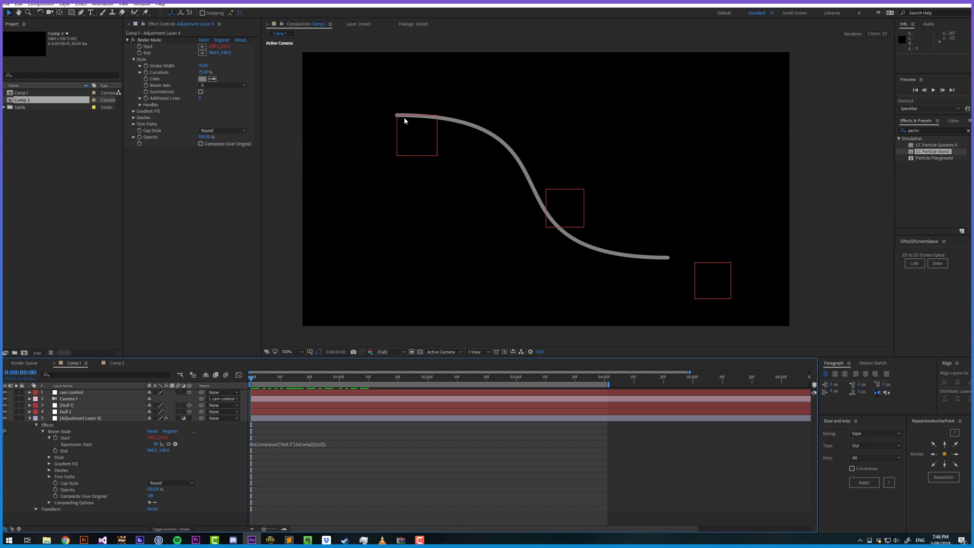
mouse_move(487, 250)
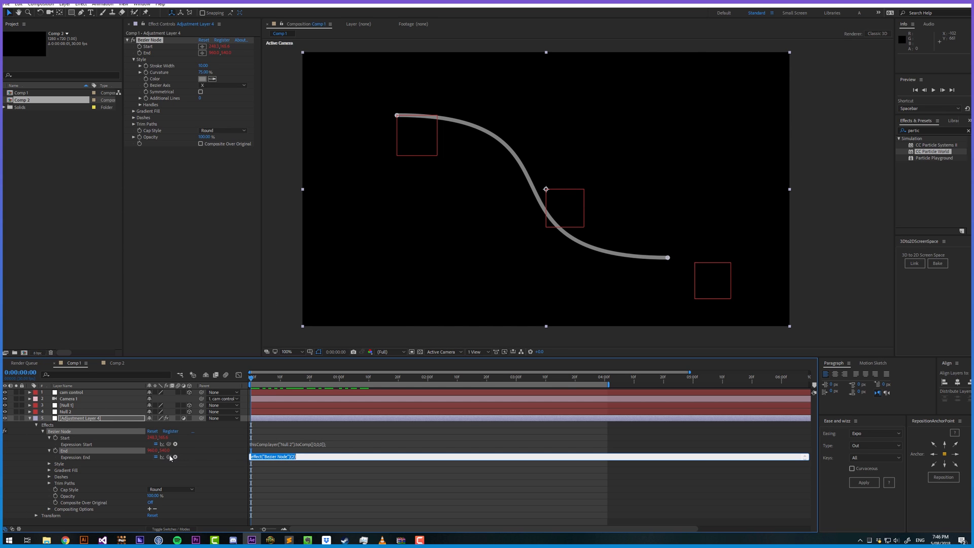
click(436, 443)
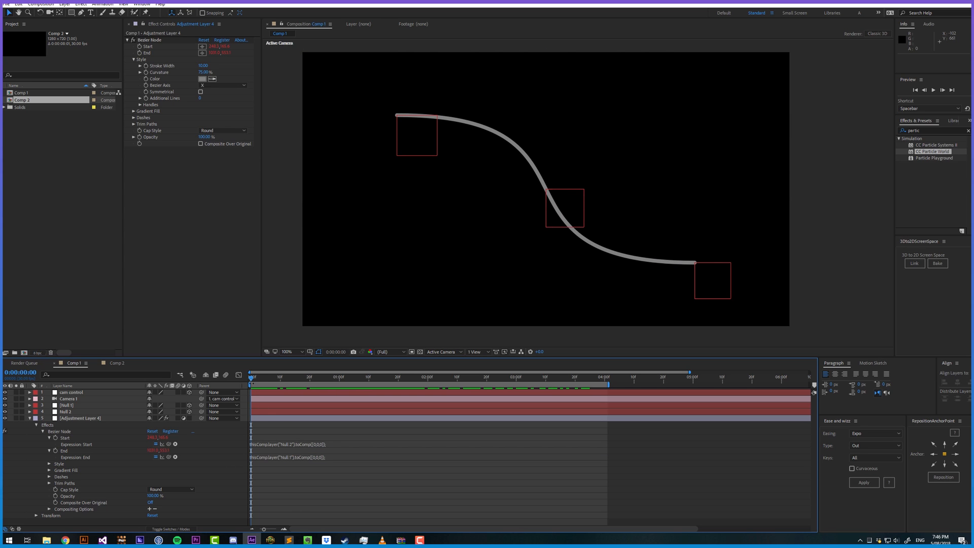
click(333, 377)
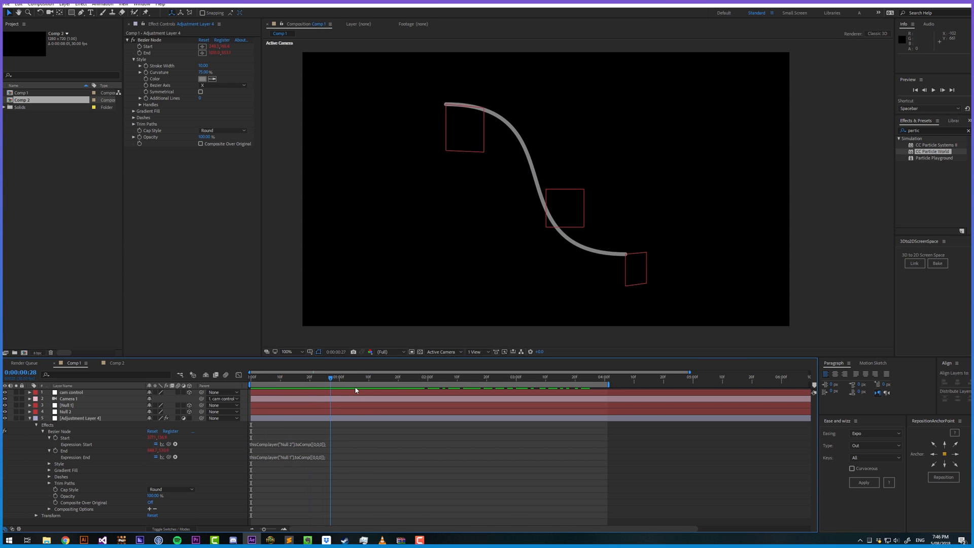
Step: RAM preview the curve following the nulls, then switch to Comp 2
click(574, 376)
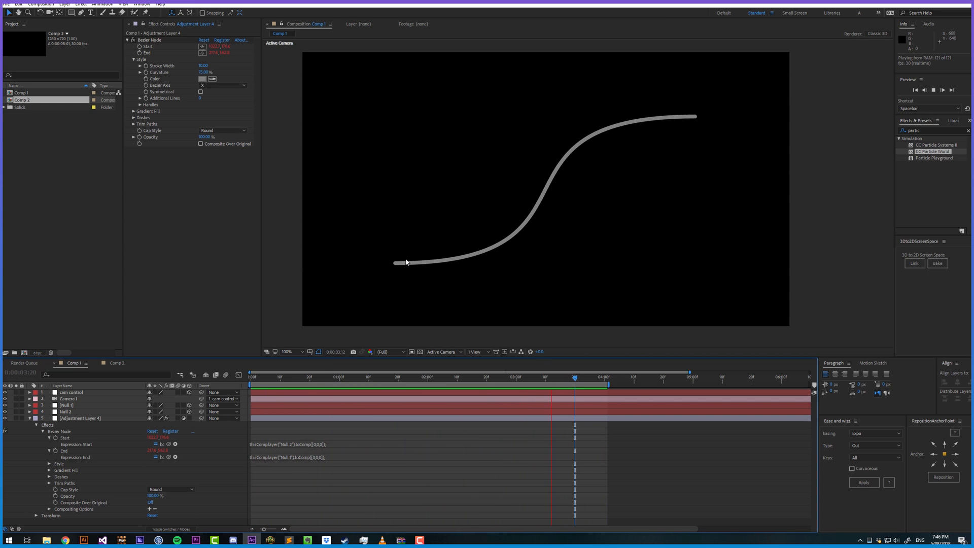
click(116, 363)
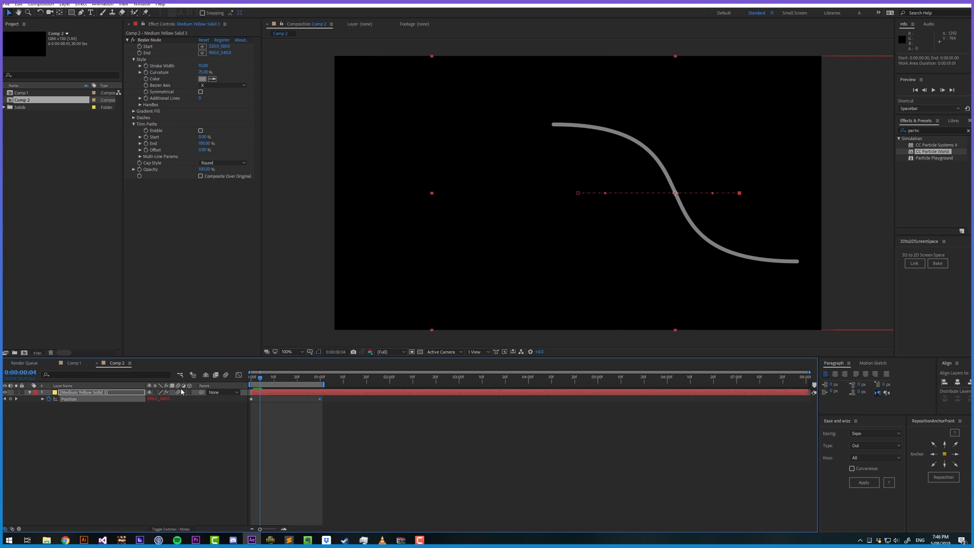
Step: Keyframe the Bezier Node End point in Comp 2 and show only keyframed properties
click(250, 376)
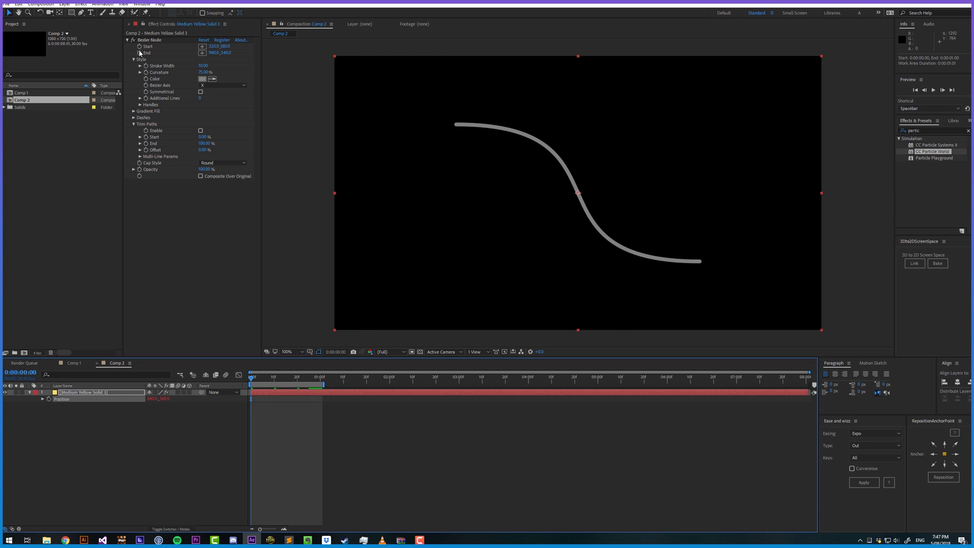
click(320, 378)
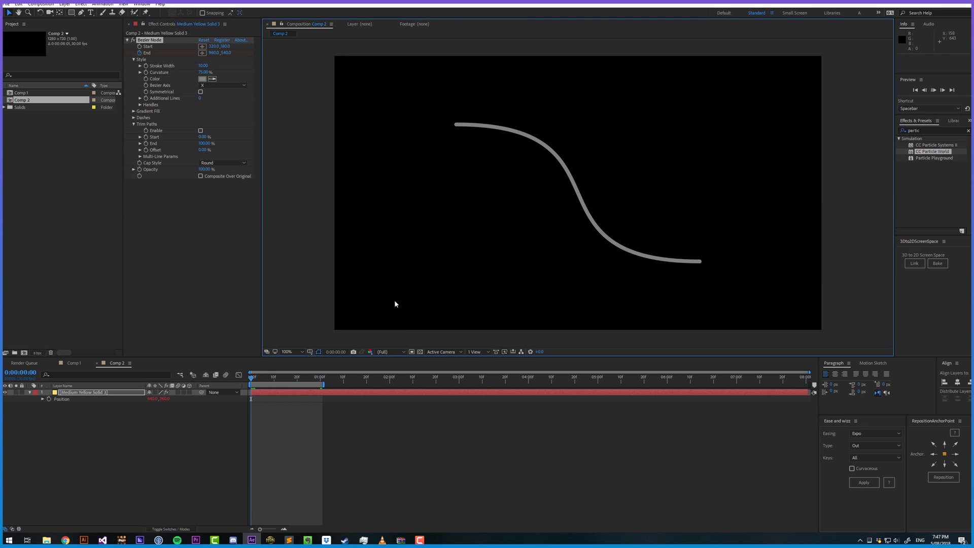
key(space)
text(cc f)
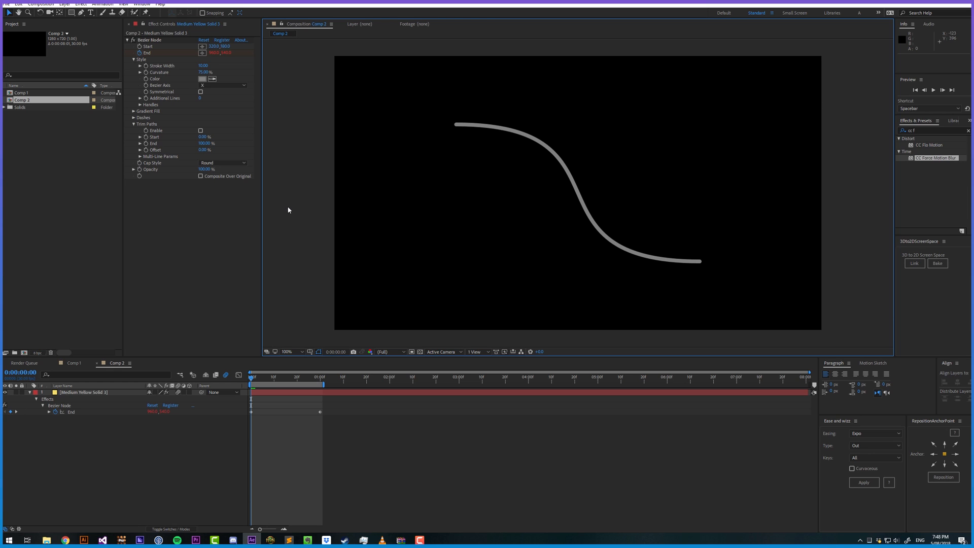
mouse_move(168, 55)
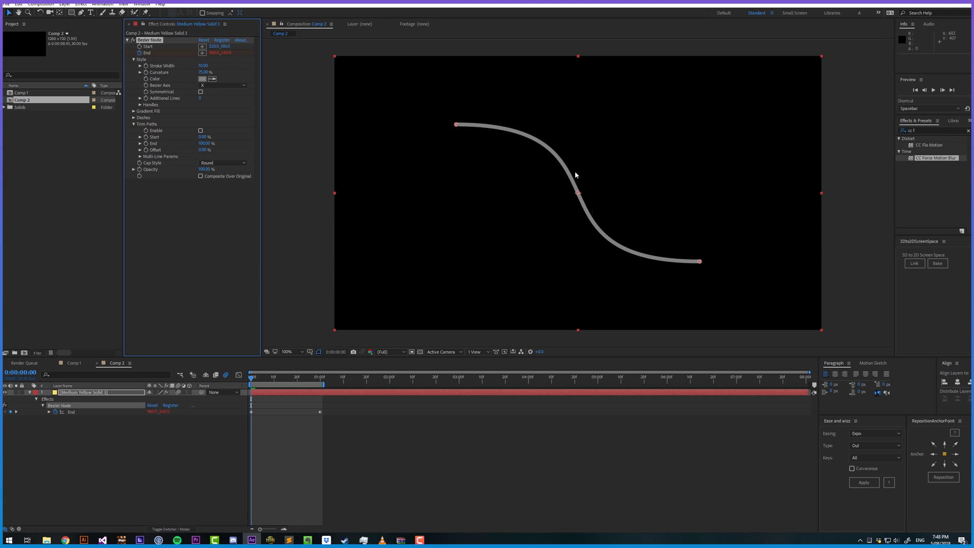
mouse_move(671, 151)
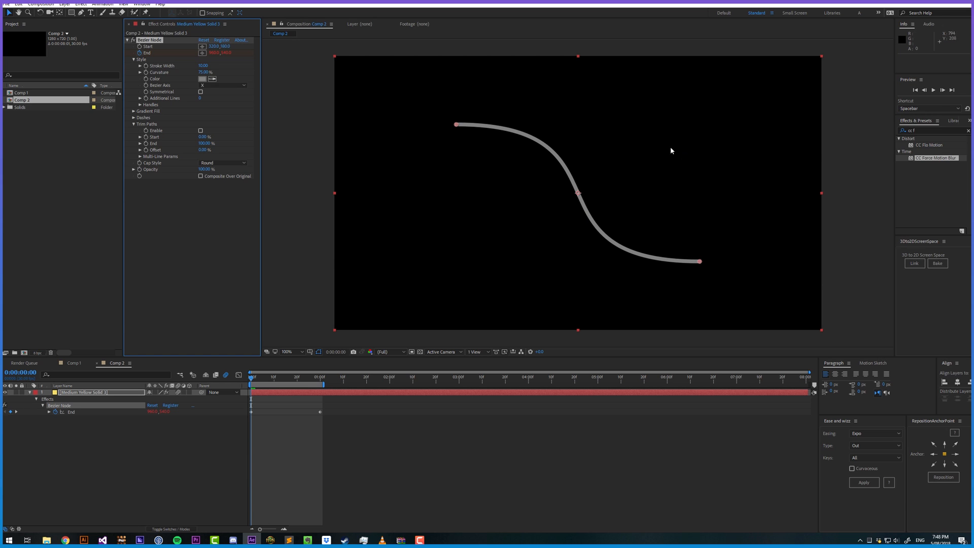
mouse_move(662, 217)
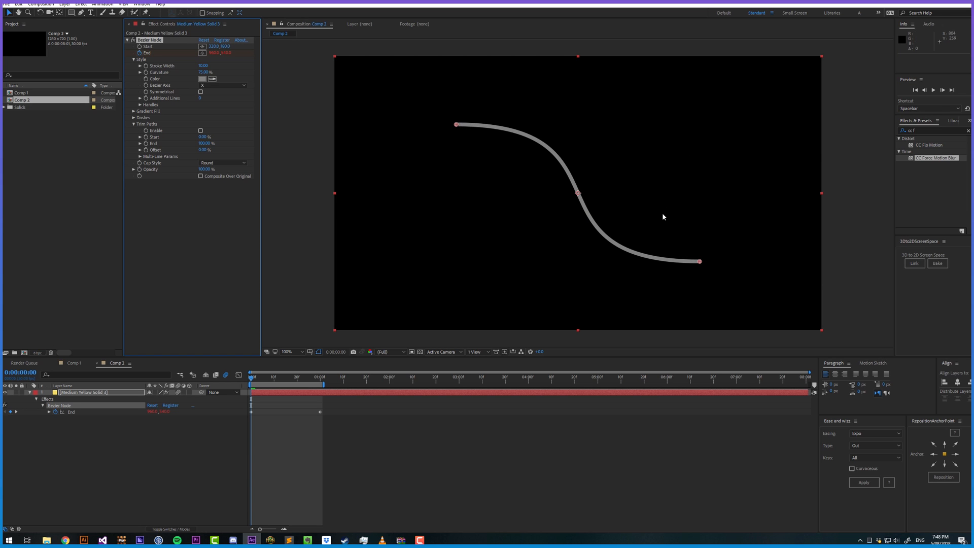
mouse_move(613, 280)
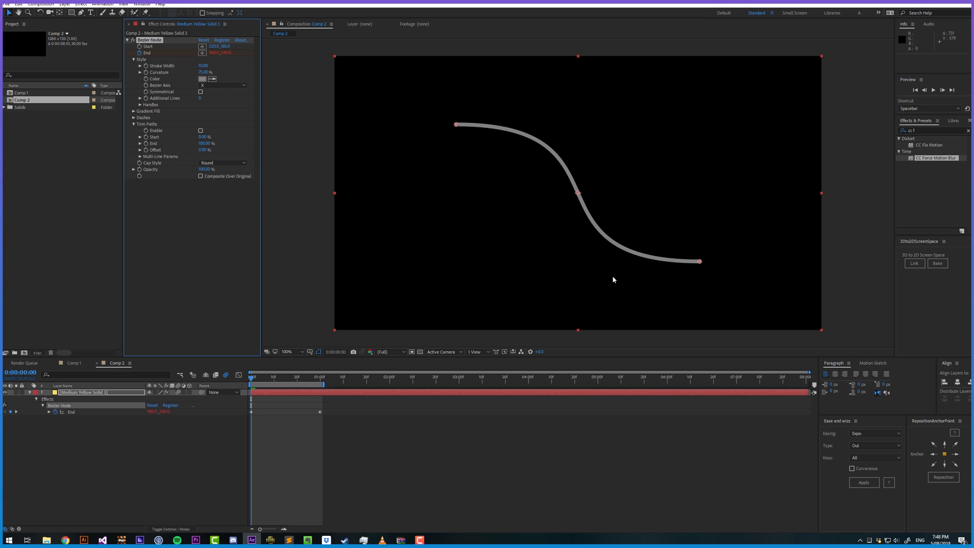